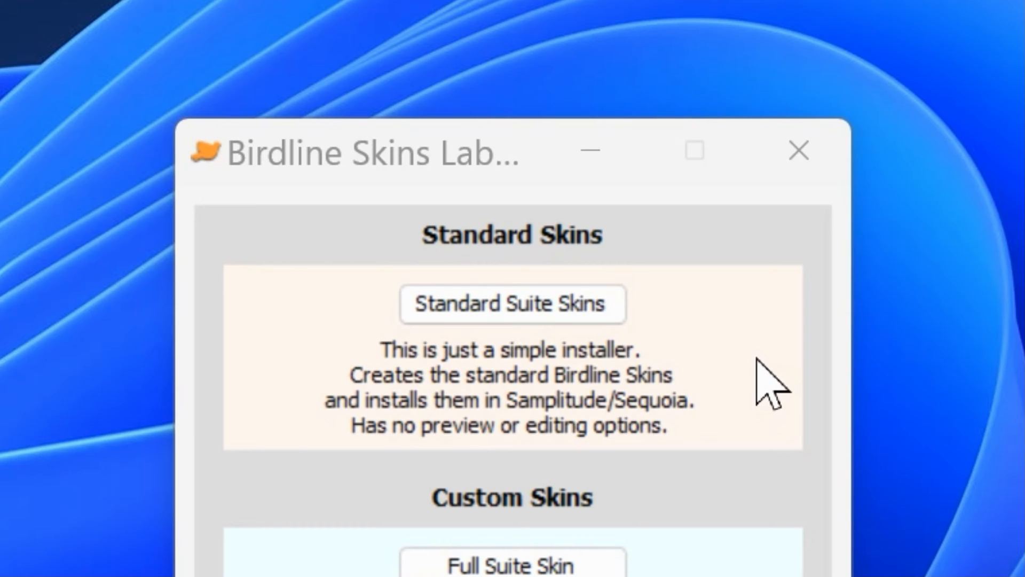
pyautogui.moveTo(751, 573)
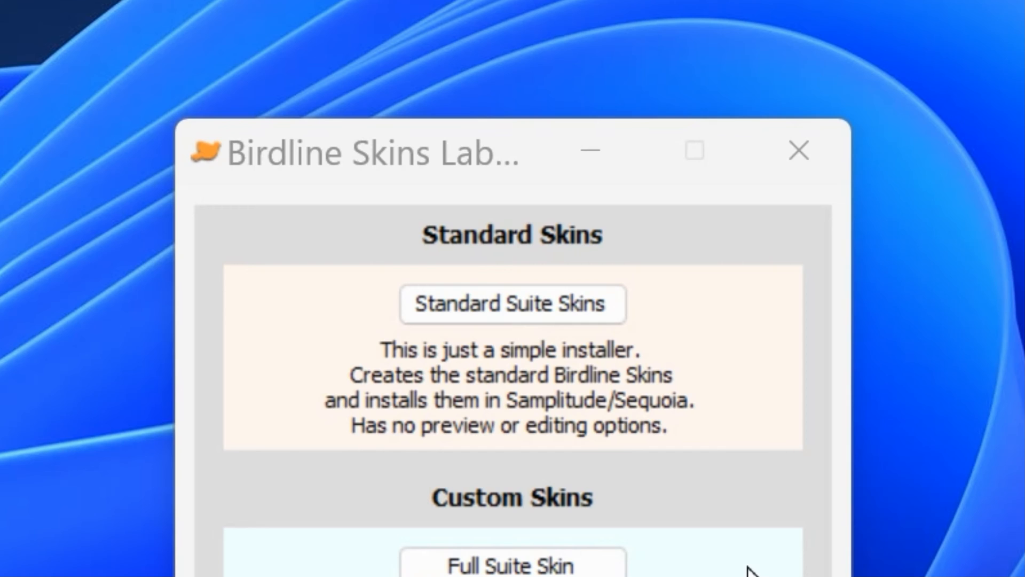
pyautogui.moveTo(782, 392)
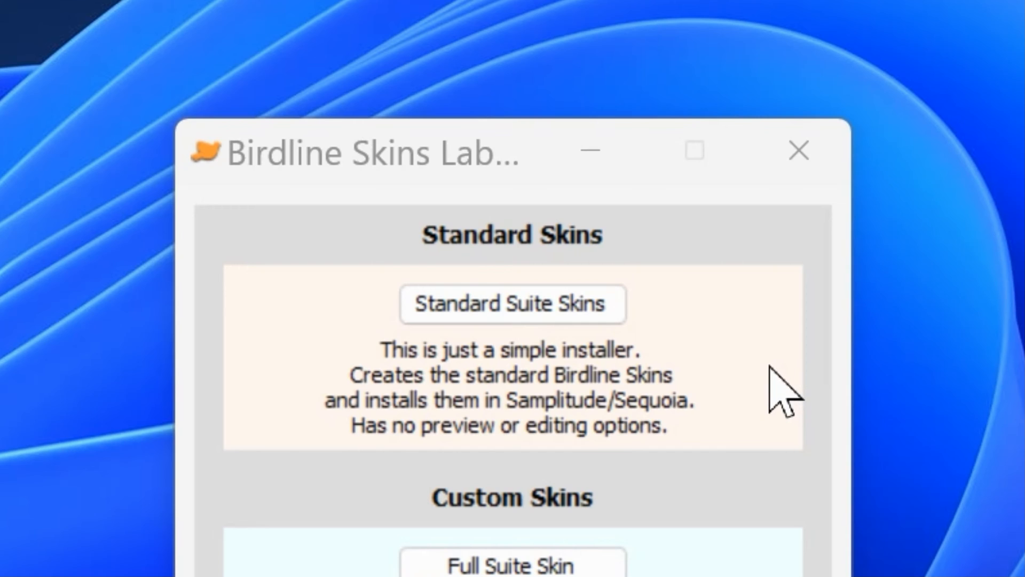
pyautogui.moveTo(771, 392)
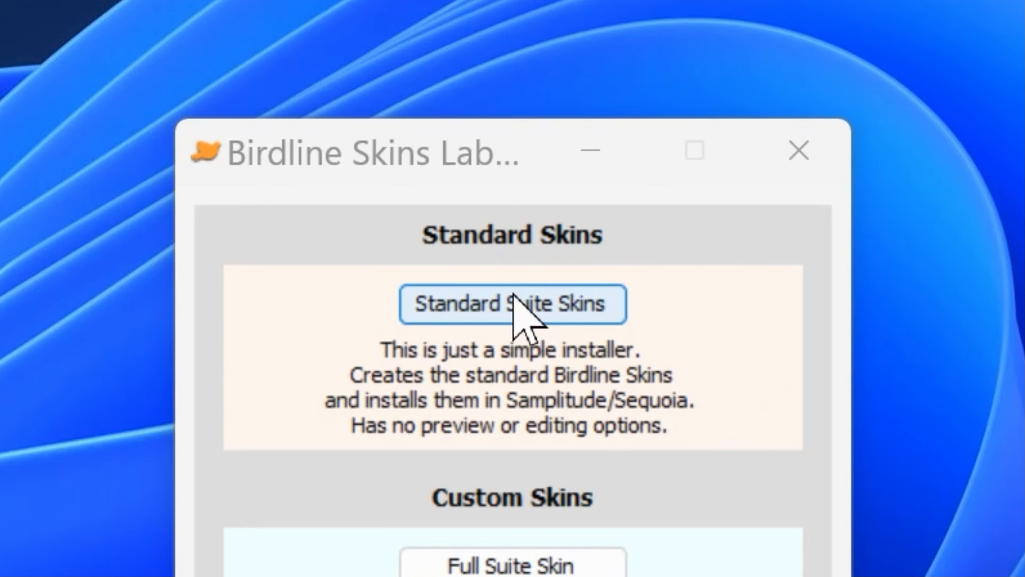
# - Start the standard skin installer targeting Samplitude Pro X8 Suite
pyautogui.click(512, 303)
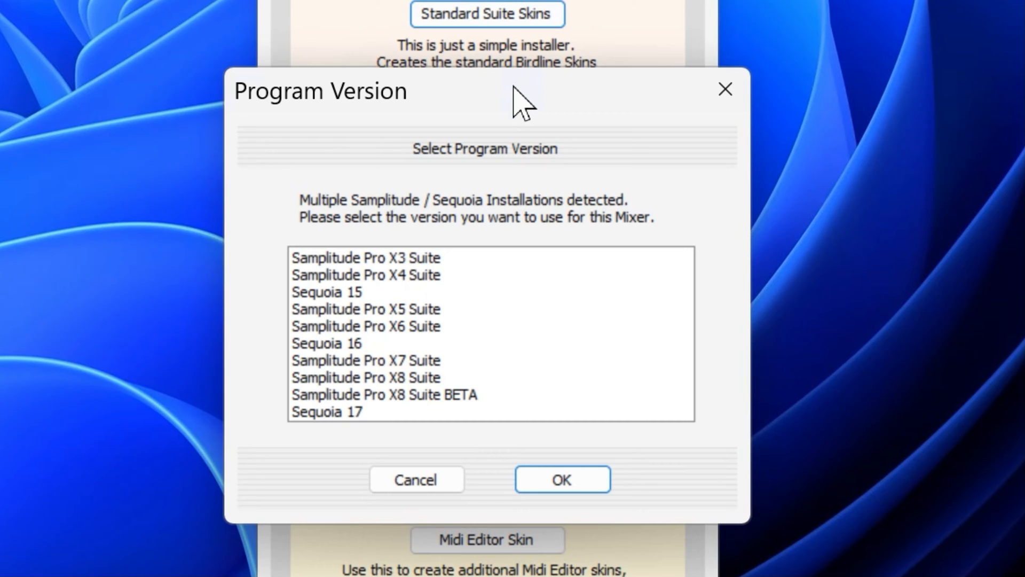
pyautogui.moveTo(441, 398)
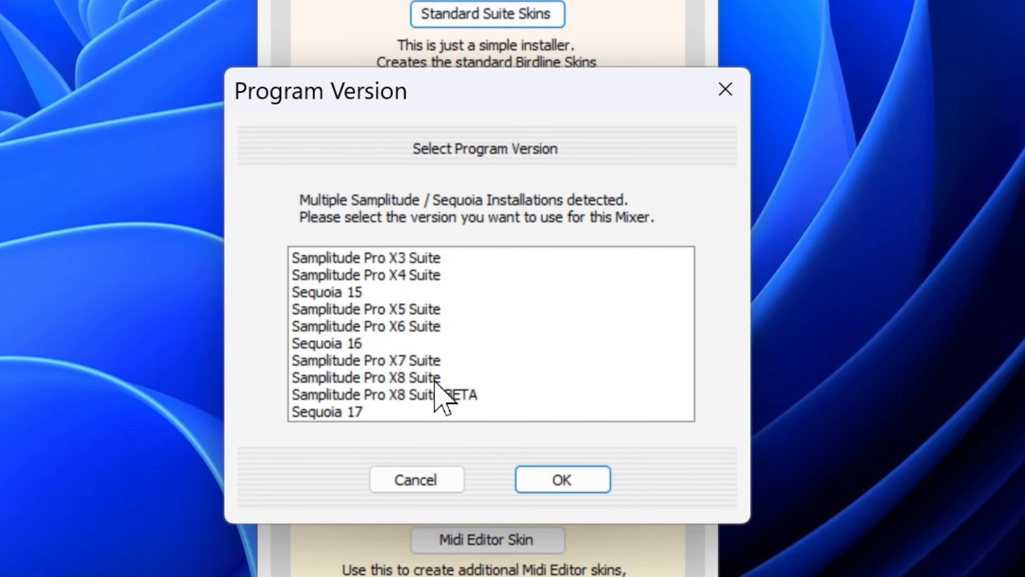
pyautogui.click(365, 377)
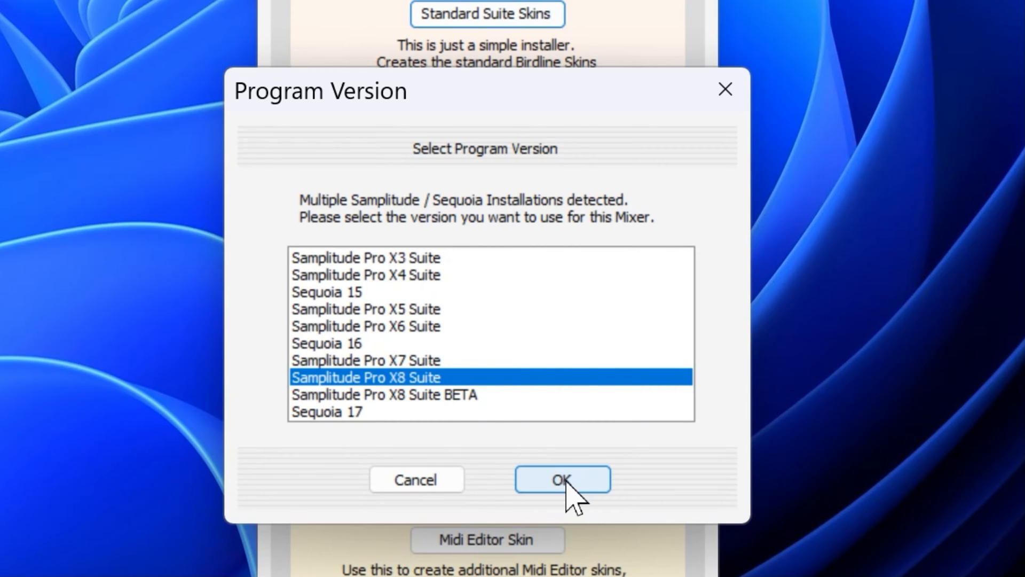
pyautogui.click(562, 478)
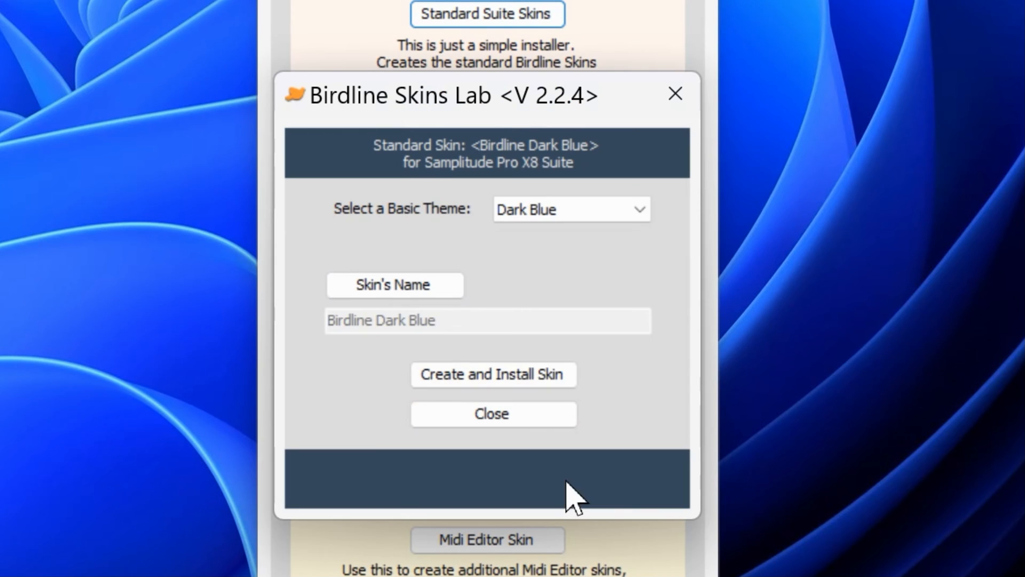
pyautogui.moveTo(641, 281)
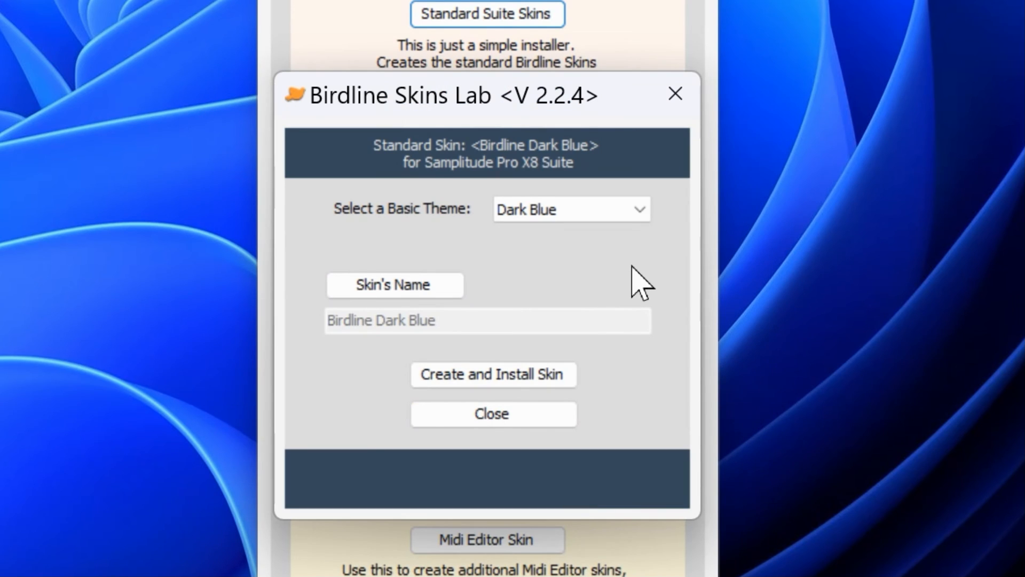
# - Create and install the Birdline Dark Blue skin with the Dark Blue basic theme, then close the setup
pyautogui.click(570, 209)
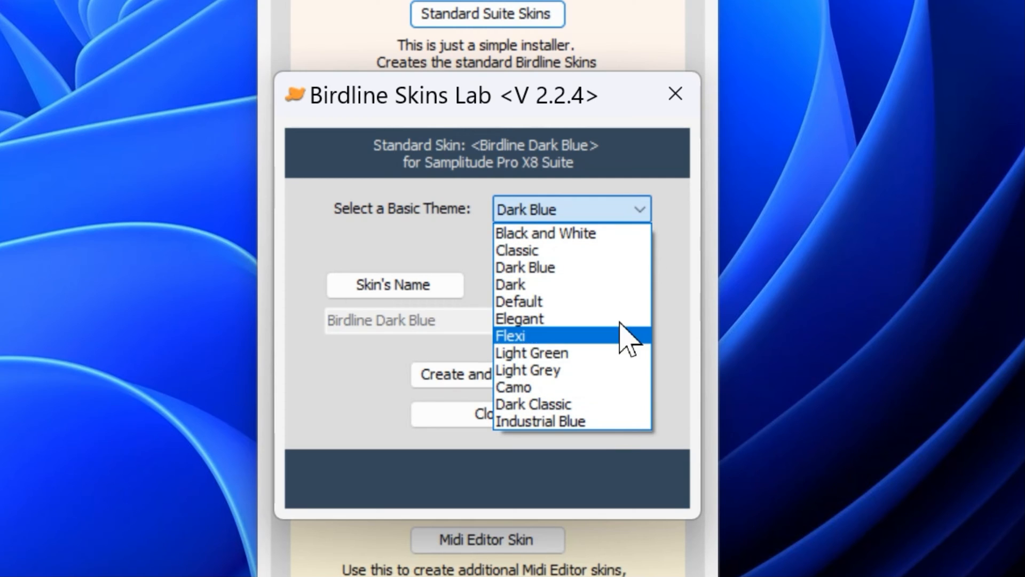
pyautogui.moveTo(626, 282)
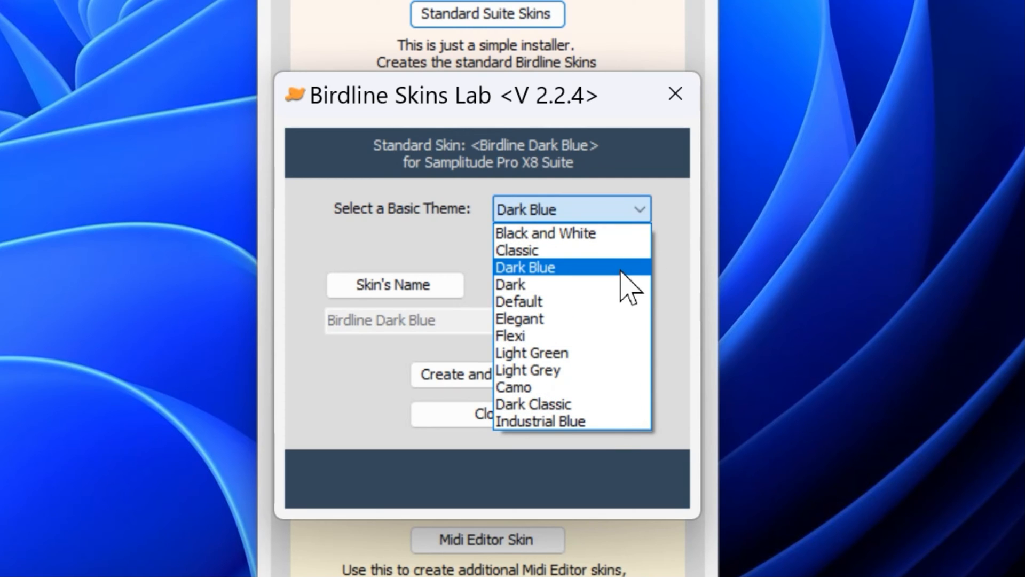
pyautogui.click(525, 267)
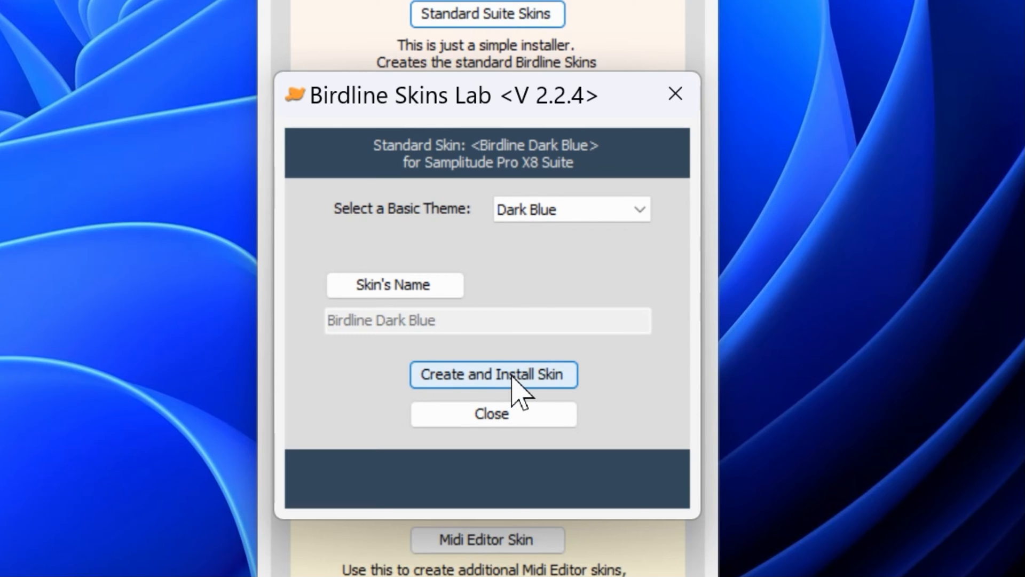
pyautogui.moveTo(541, 398)
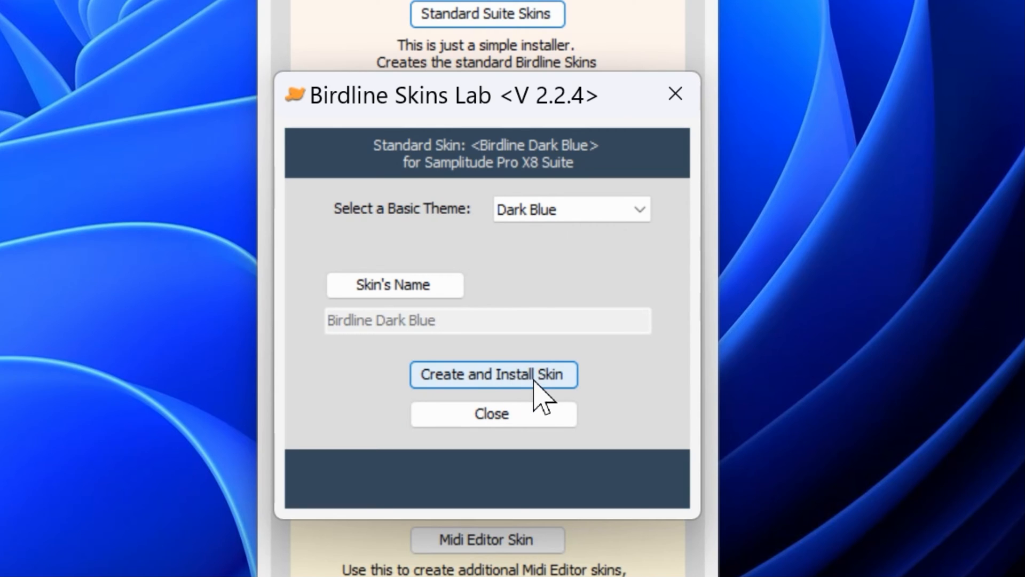
pyautogui.click(494, 373)
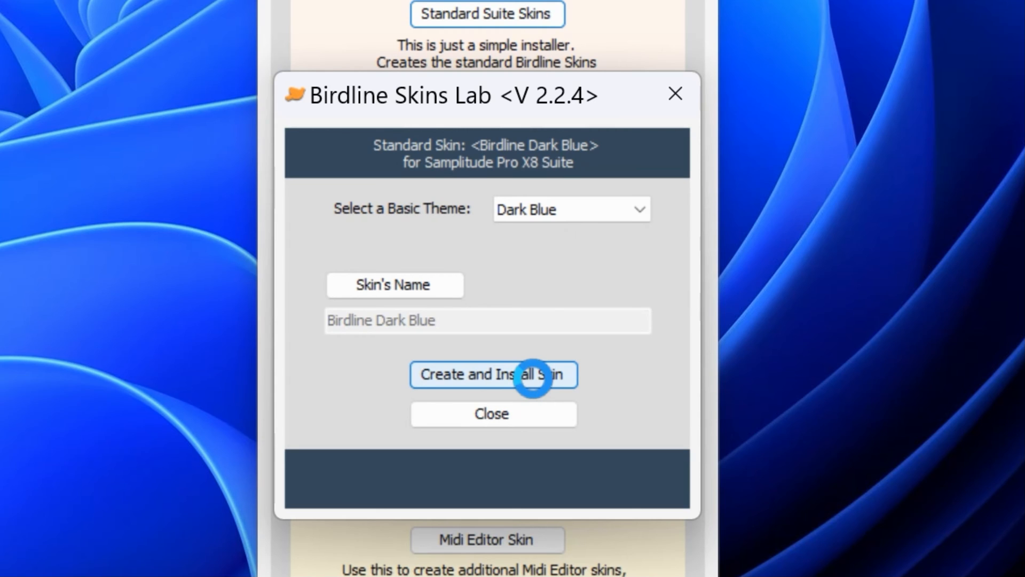
pyautogui.click(494, 375)
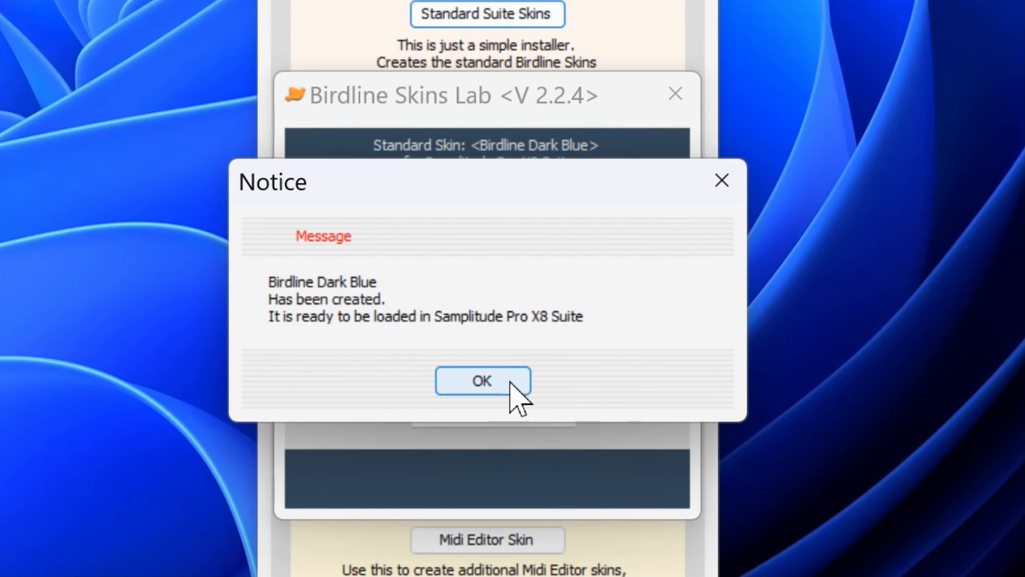
pyautogui.click(481, 380)
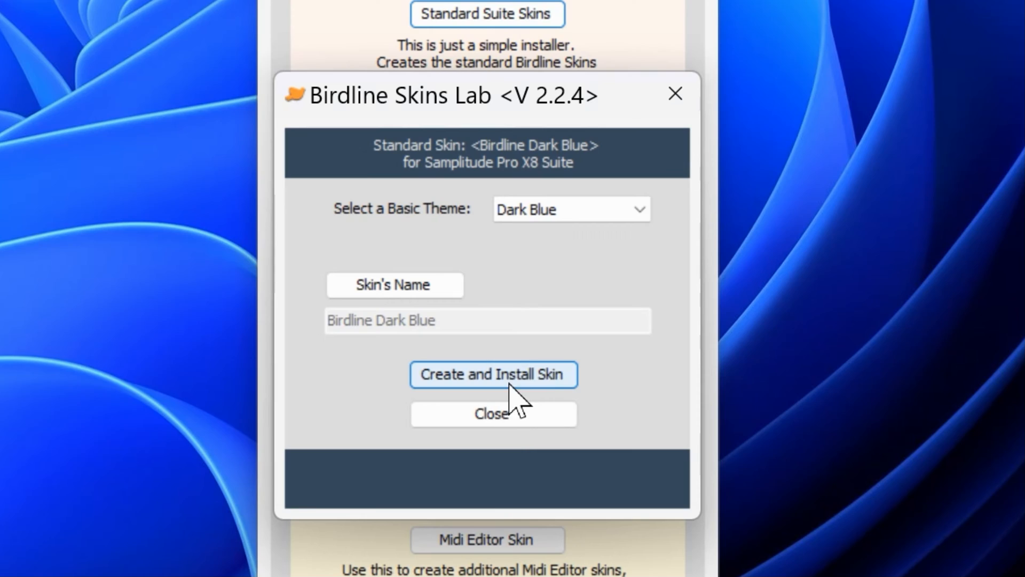
pyautogui.click(493, 413)
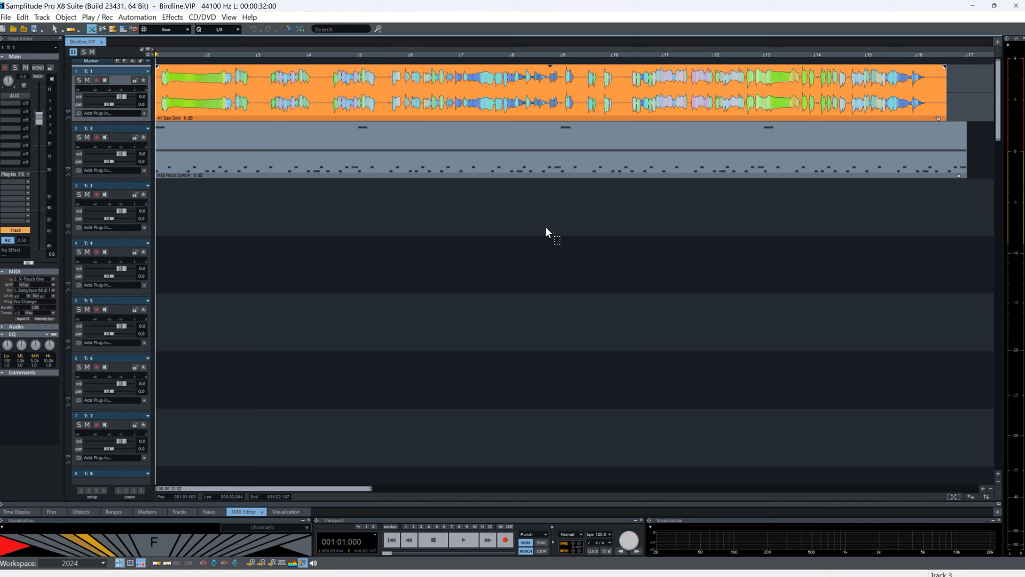
pyautogui.moveTo(546, 235)
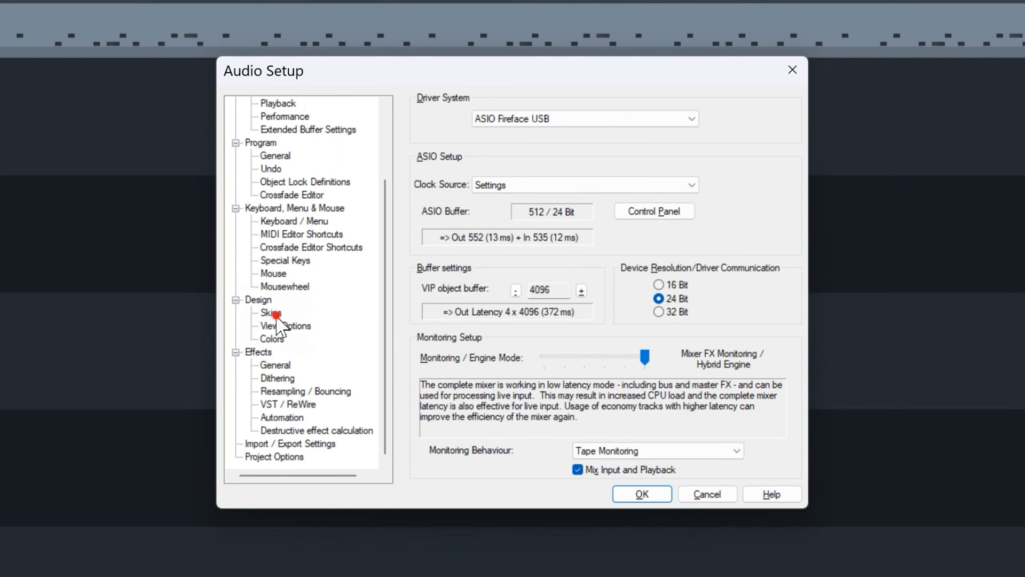
# - Choose Birdline Dark Blue as the arranger skin in the Skins settings
pyautogui.click(269, 313)
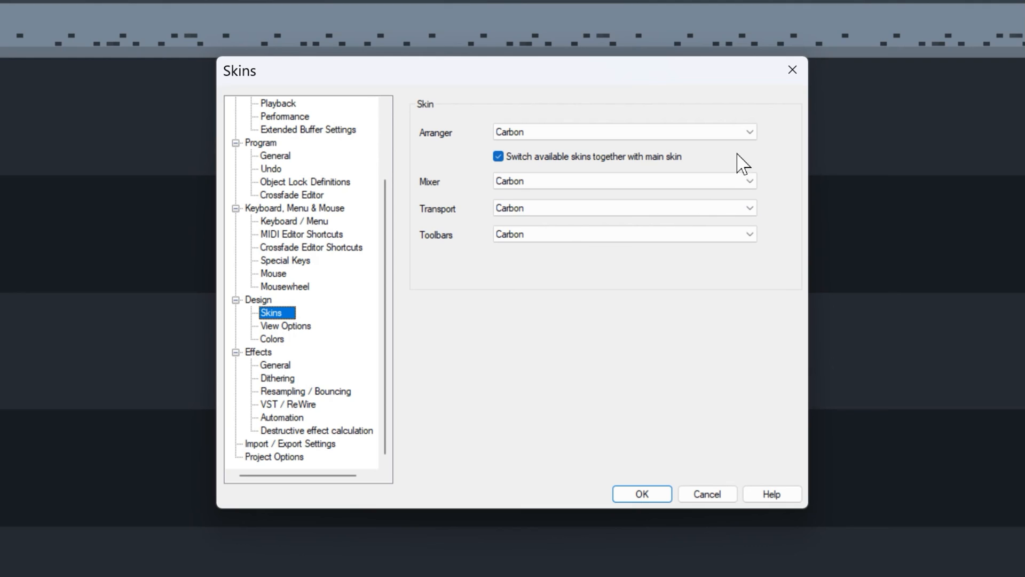
pyautogui.moveTo(767, 149)
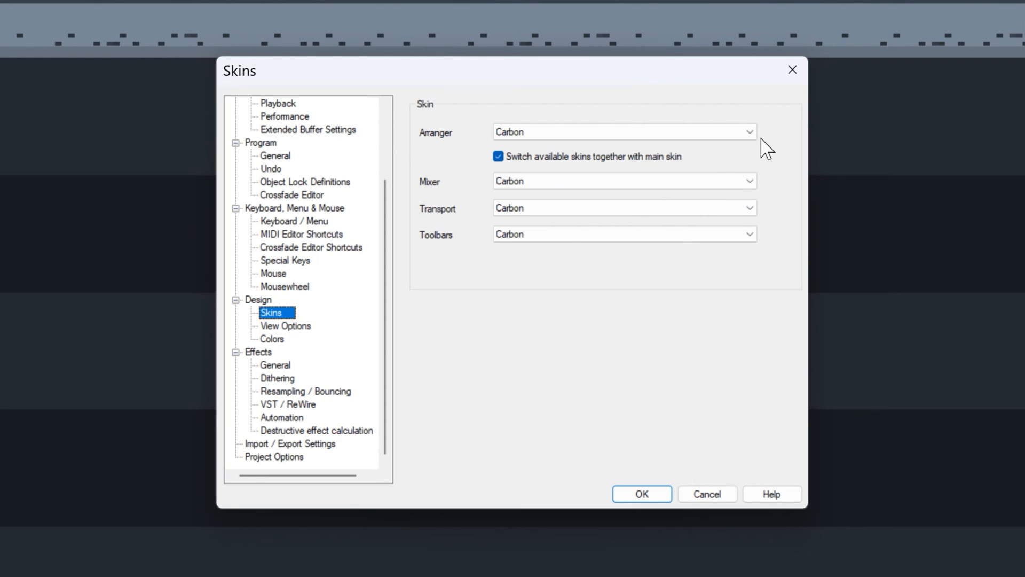
pyautogui.click(622, 131)
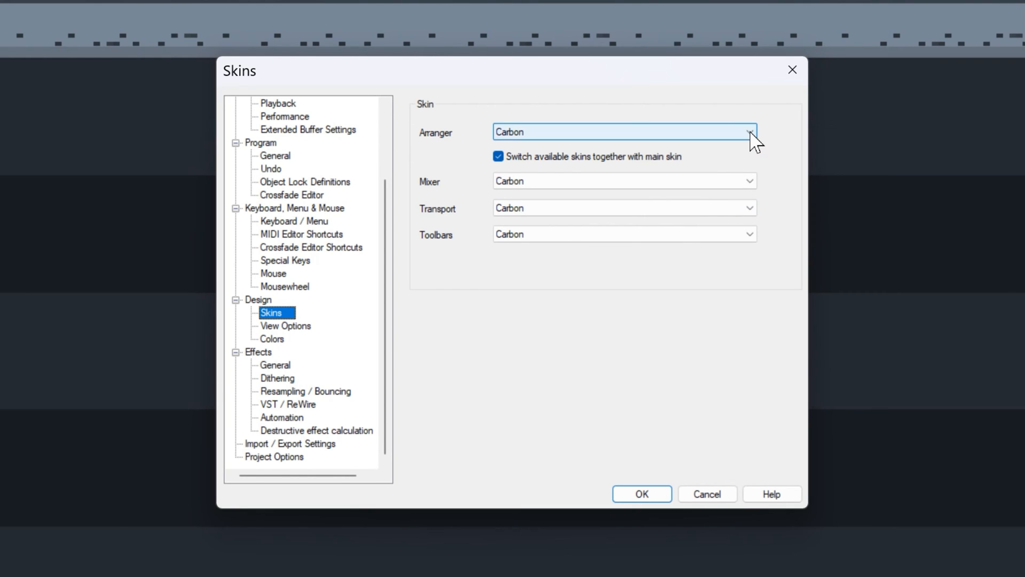
pyautogui.click(751, 131)
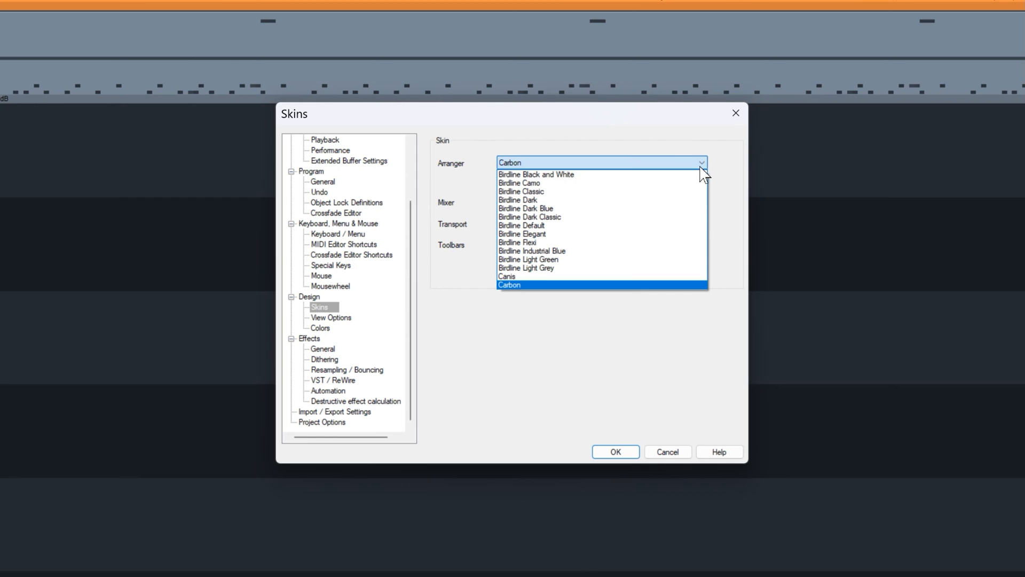
pyautogui.click(527, 208)
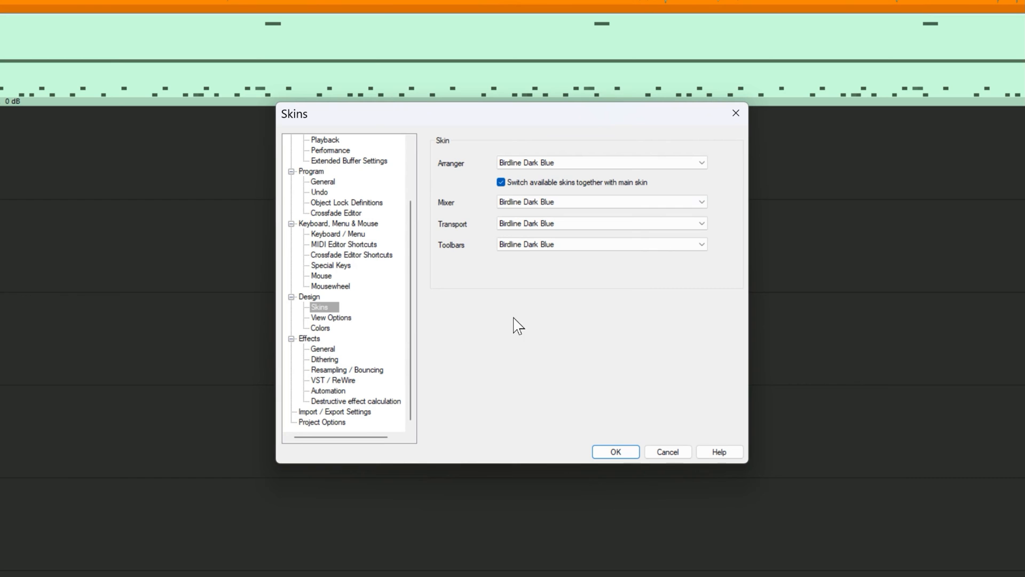
pyautogui.moveTo(329, 337)
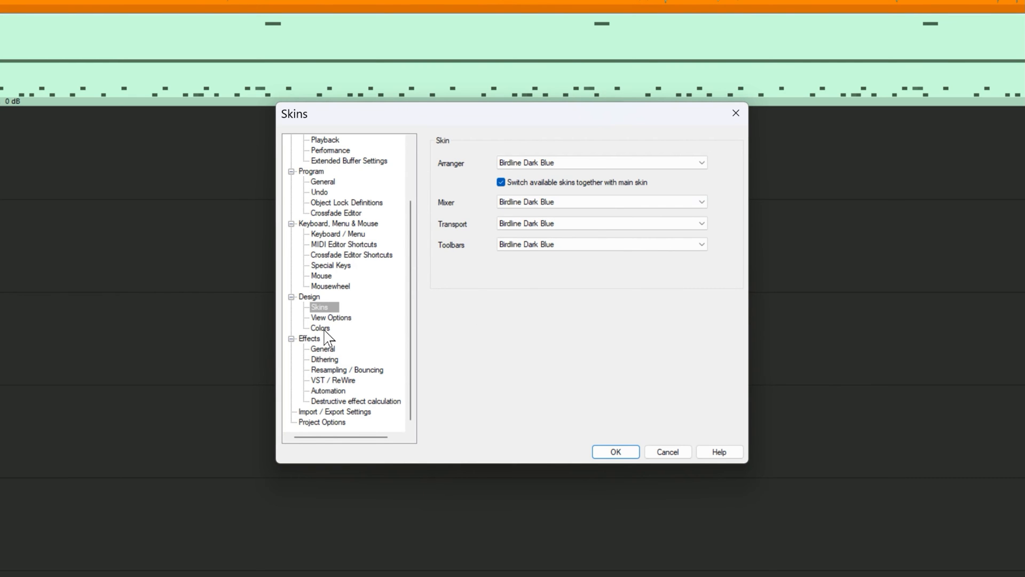
# - Apply the Birdline Dark Blue colour preset and confirm the settings
pyautogui.click(320, 328)
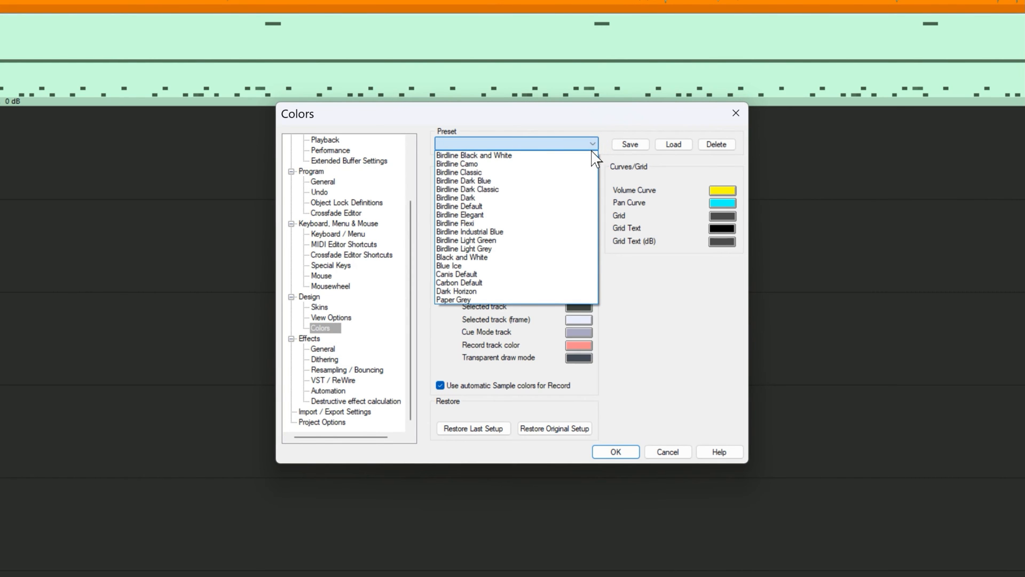
pyautogui.click(464, 180)
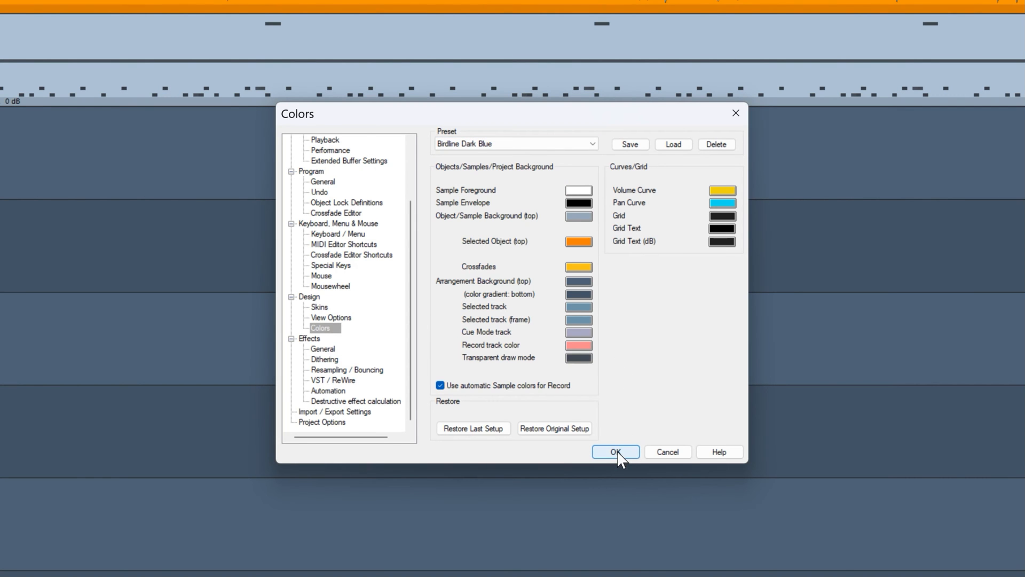
pyautogui.click(615, 452)
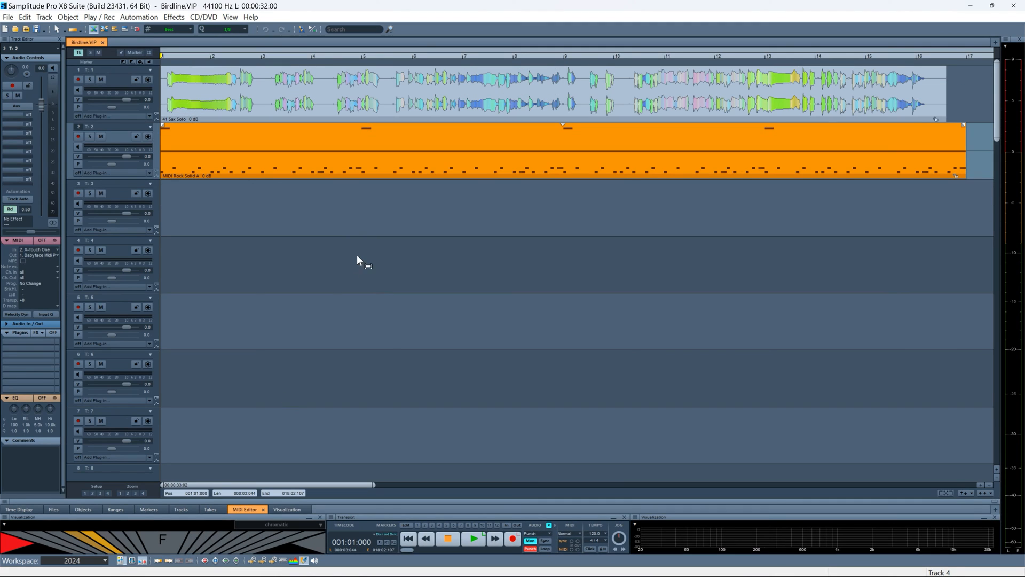
pyautogui.moveTo(392, 176)
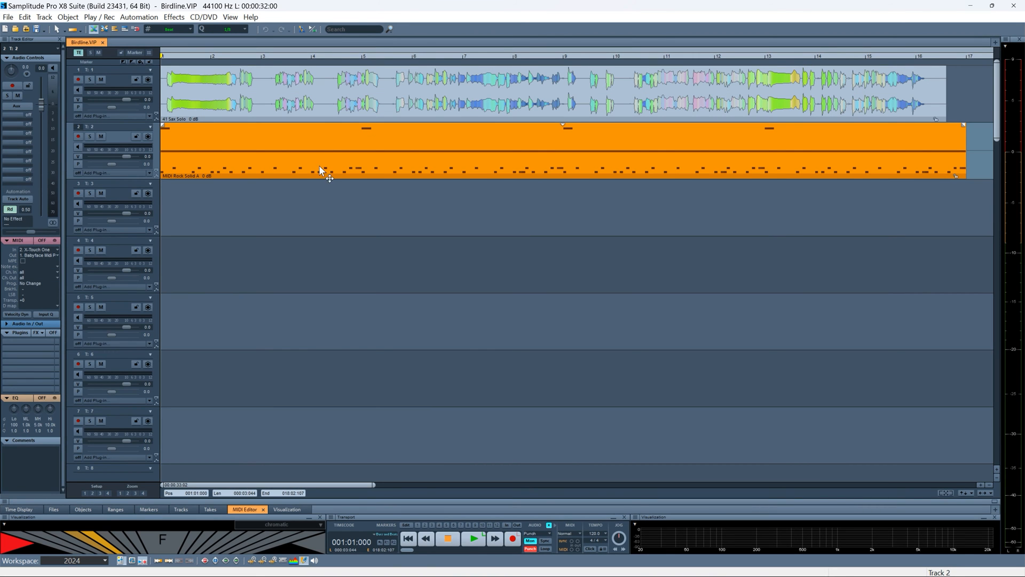
pyautogui.doubleClick(321, 92)
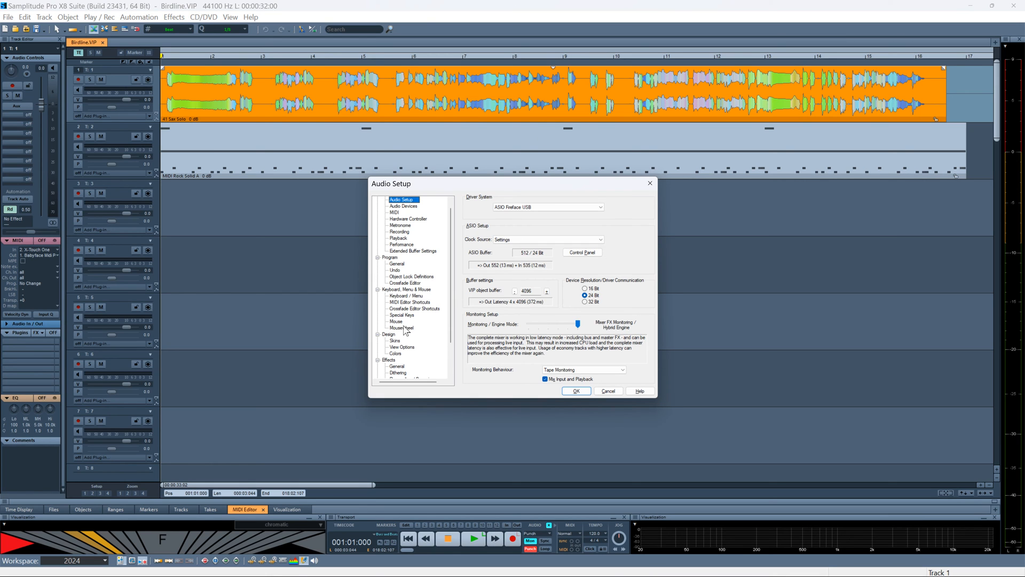
# - Switch the skin and colour preset to Birdline Default
pyautogui.click(395, 340)
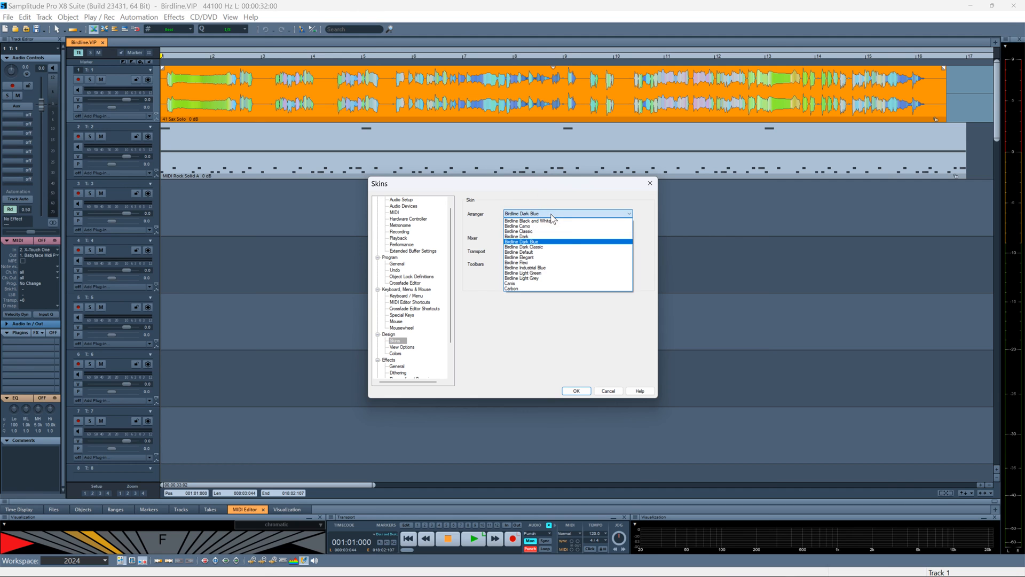
pyautogui.click(519, 252)
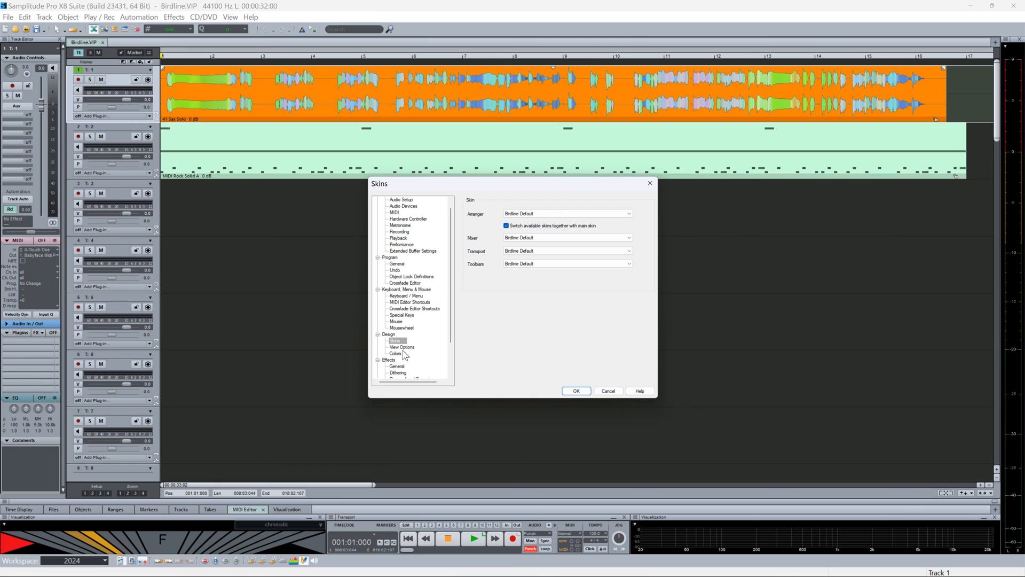
pyautogui.click(396, 353)
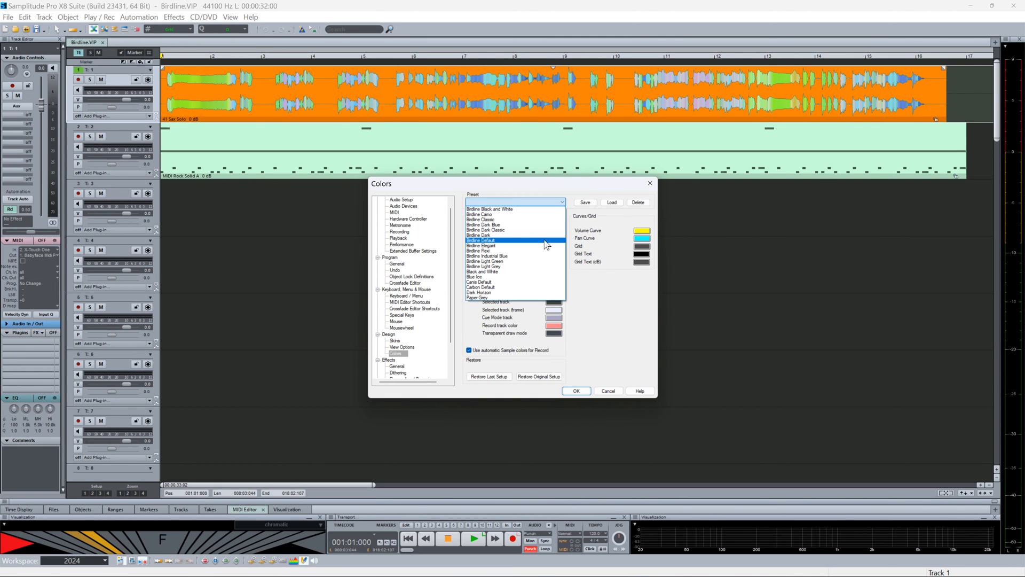
pyautogui.click(575, 391)
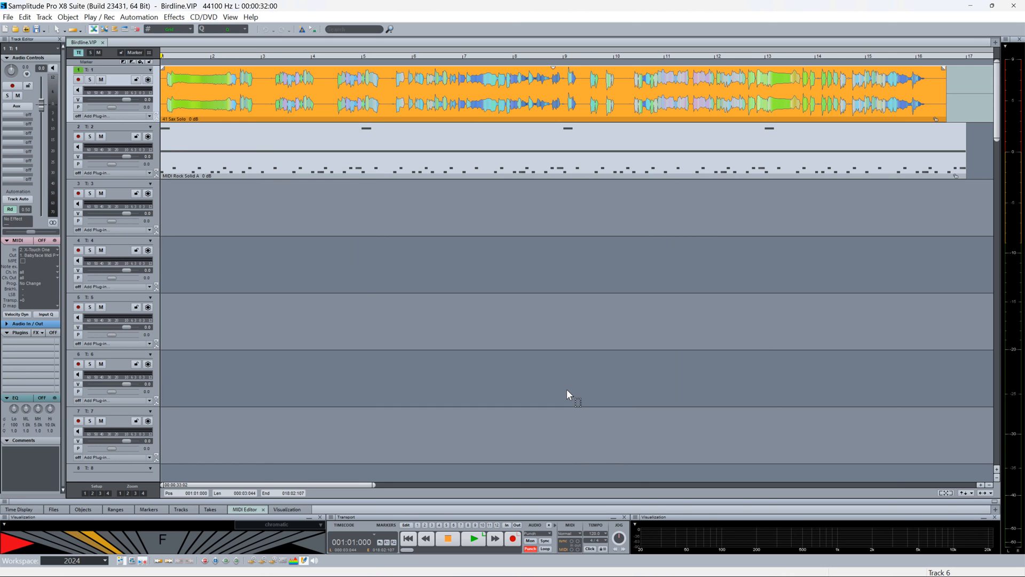
pyautogui.moveTo(561, 389)
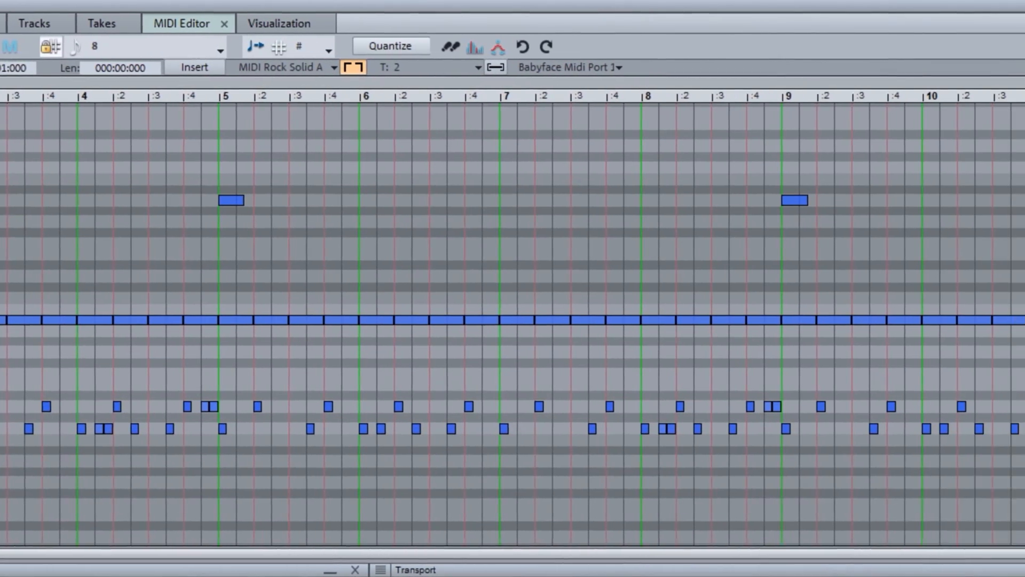
# - Open the Object Editor for the 41 Sax Solo audio object
pyautogui.hscroll(3)
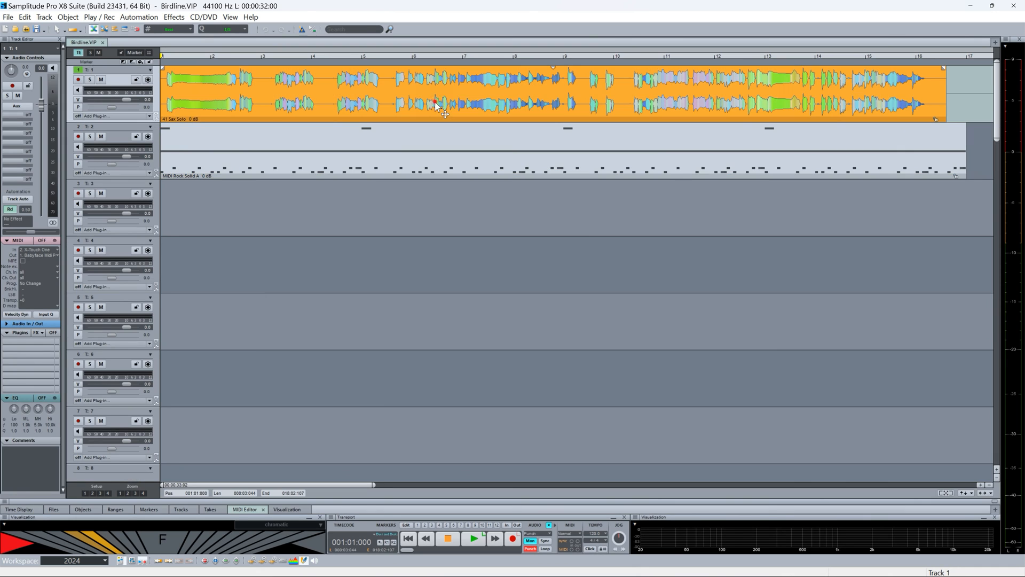
pyautogui.doubleClick(438, 107)
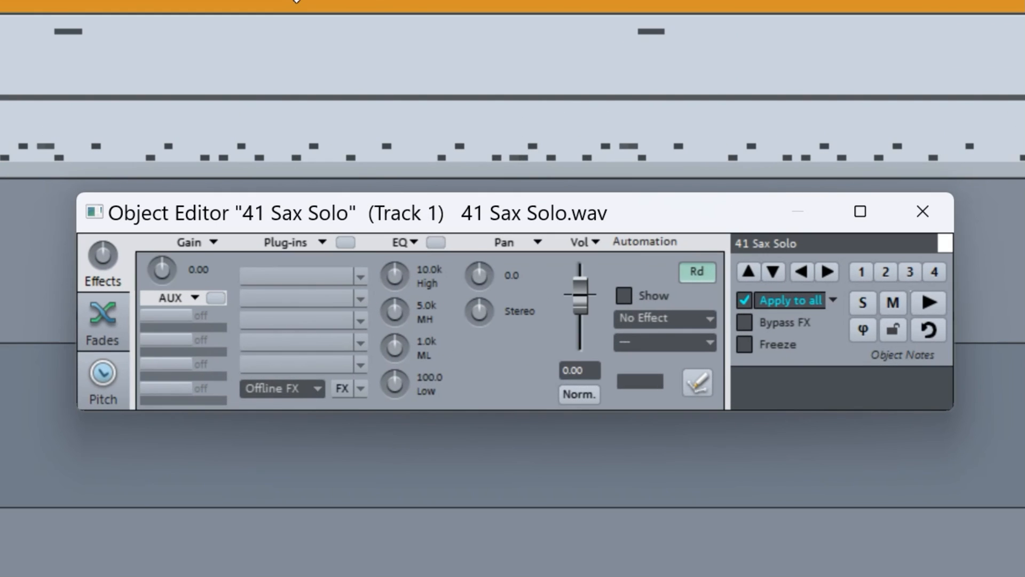